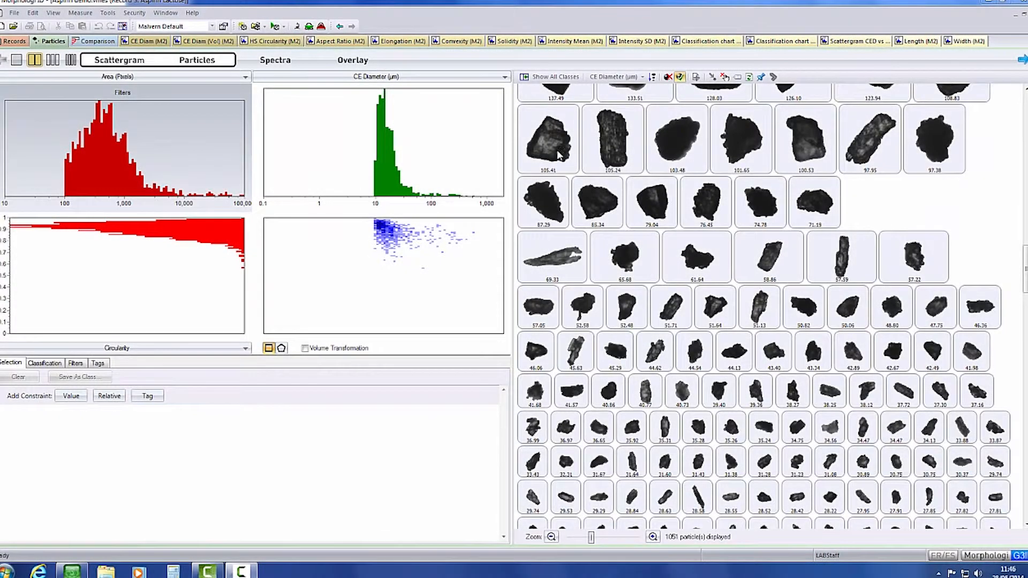
- Select the largest particles down to 71.19, plus the 51.71 and 50.82 particles, and open their actions
left_click(549, 139)
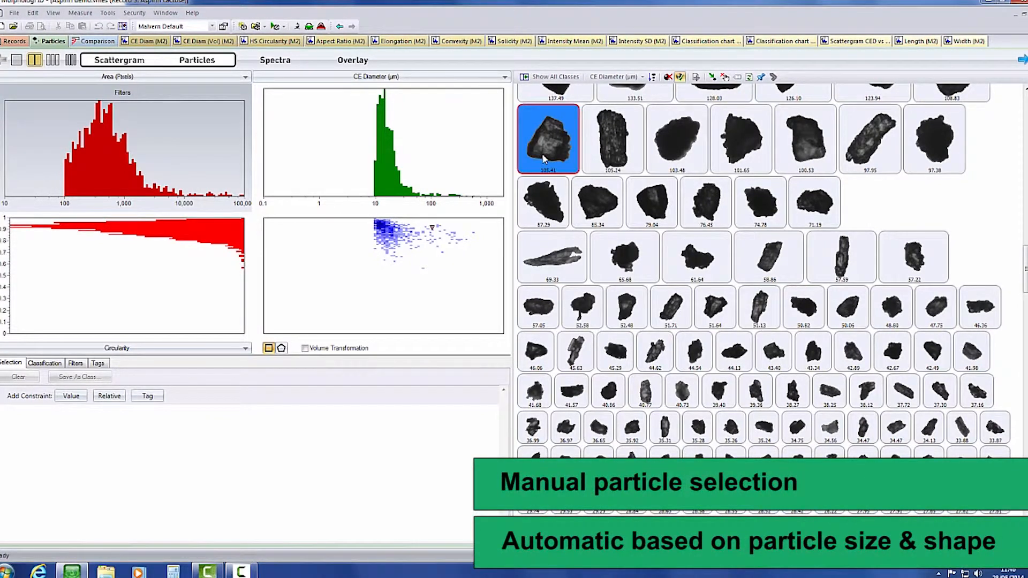
mouse_move(810, 204)
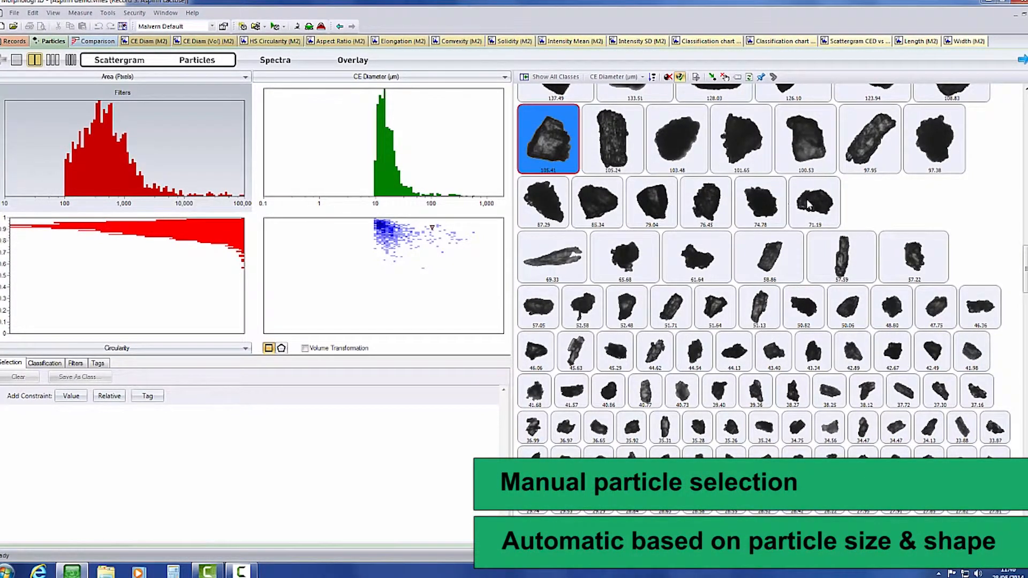
left_click(814, 201)
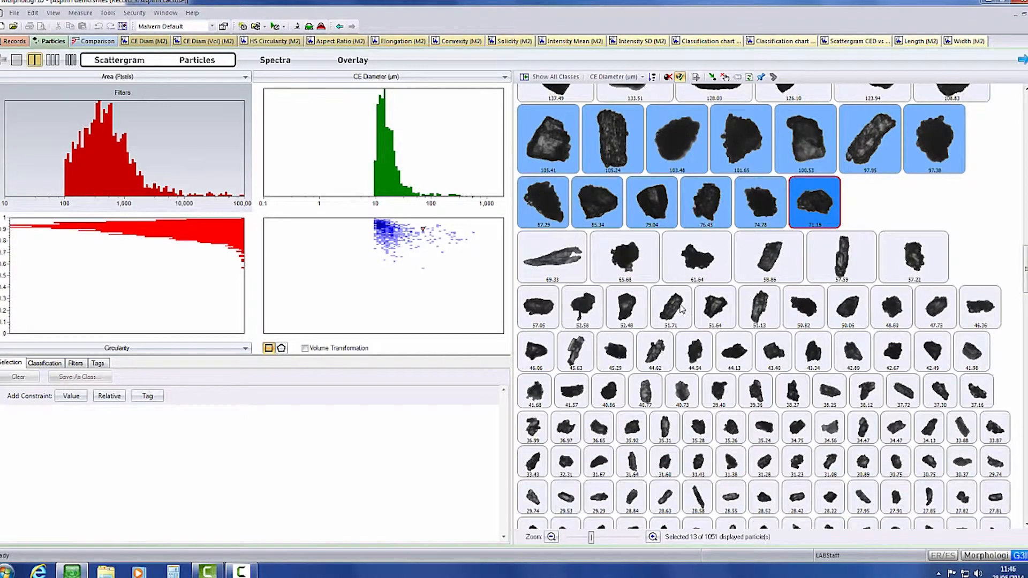
left_click(670, 307)
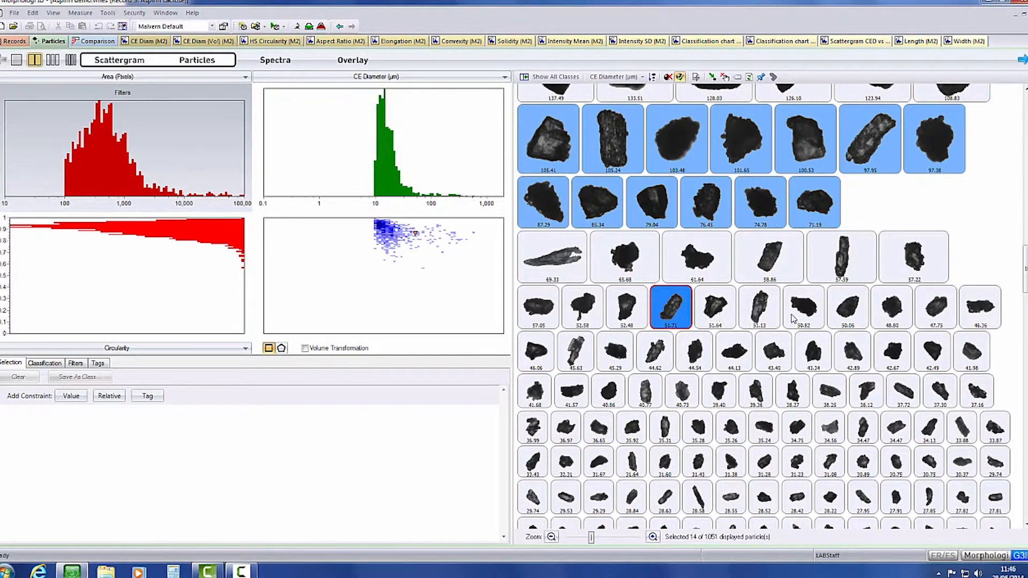
left_click(803, 307)
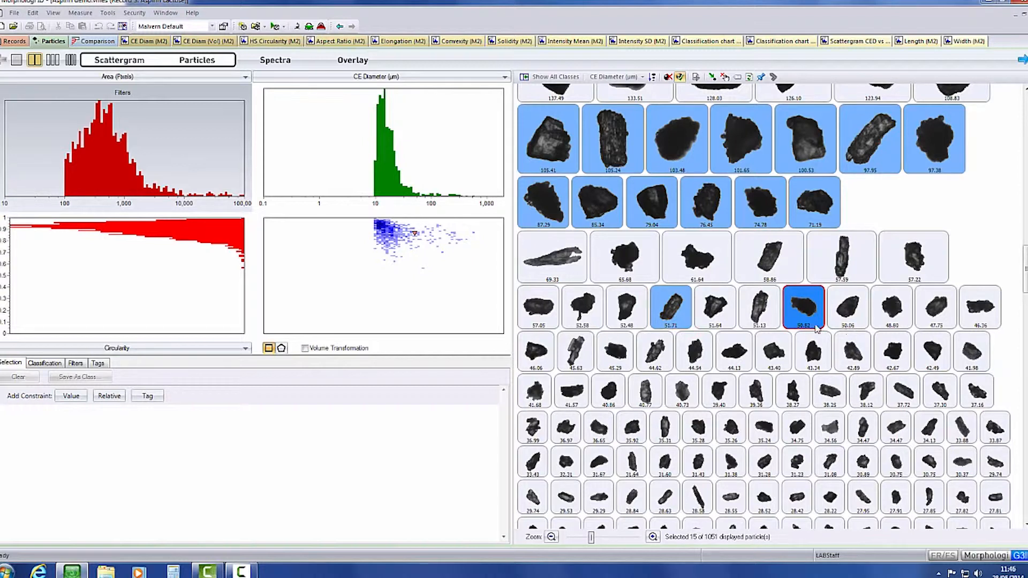
right_click(803, 309)
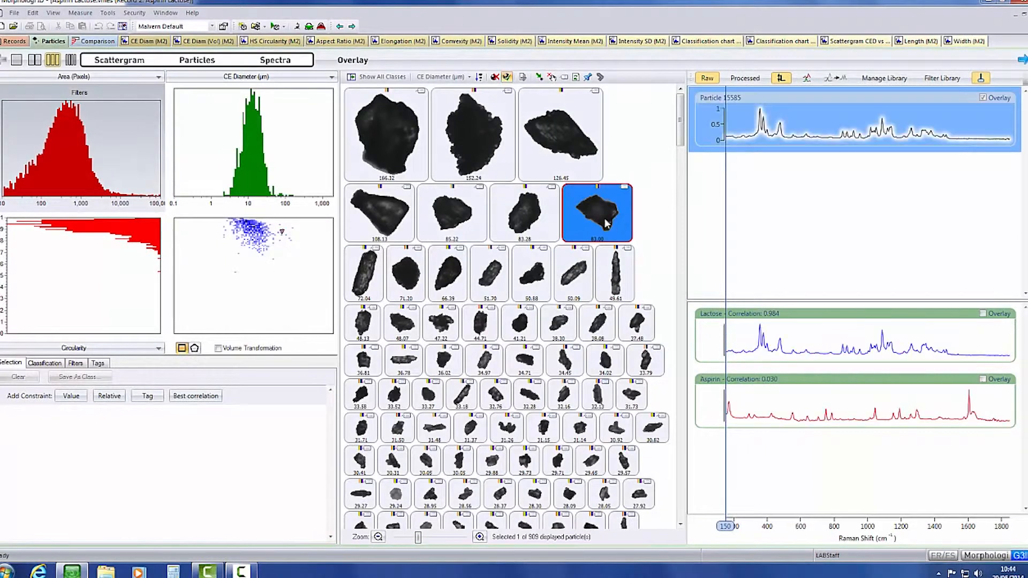
- Add the 72.04 particle, mark peaks near 1600 and 370 cm⁻¹, and overlay the spectra
left_click(363, 275)
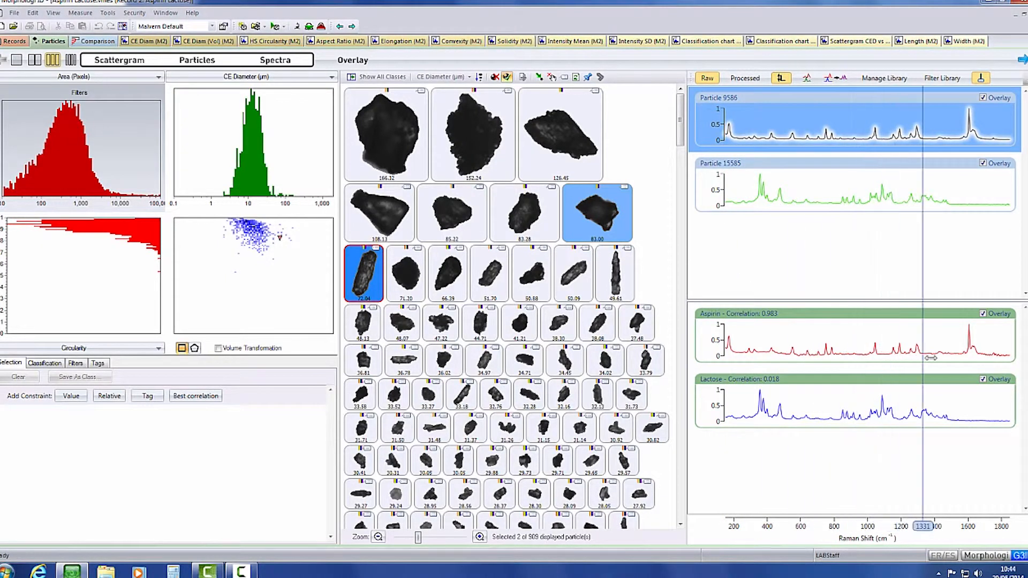
left_click_drag(923, 357, 968, 366)
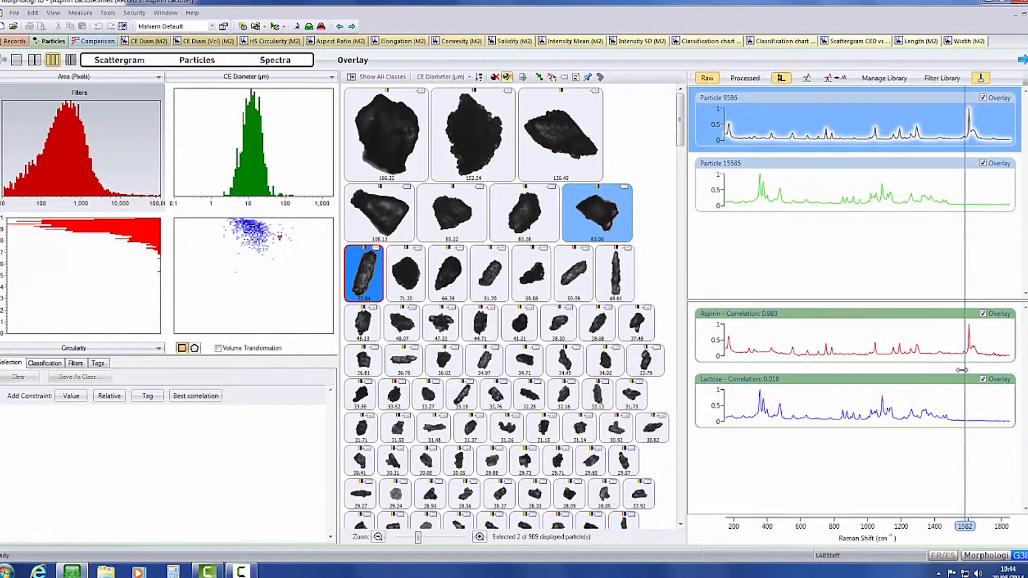
left_click_drag(965, 387, 762, 397)
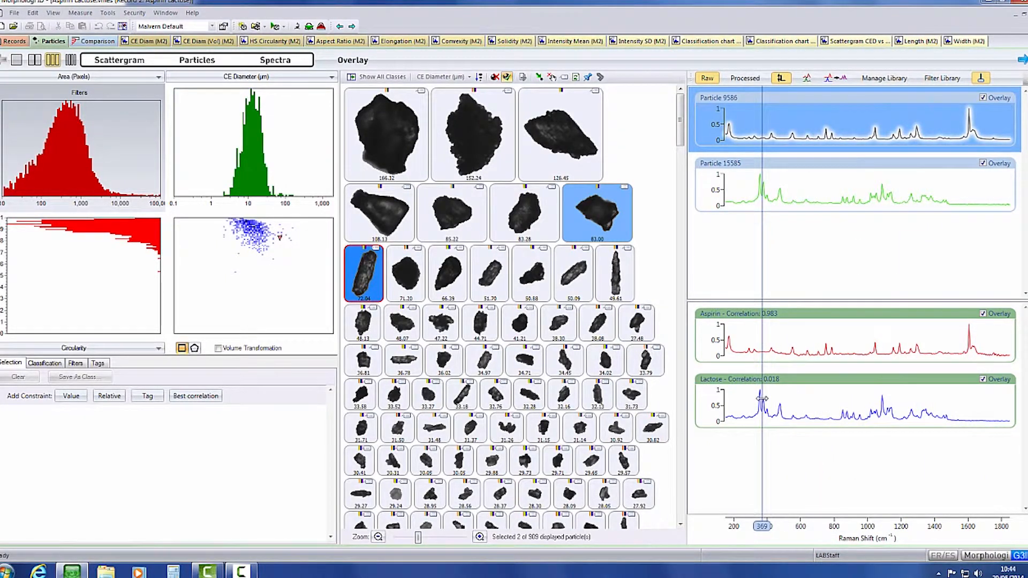
left_click_drag(760, 400, 761, 403)
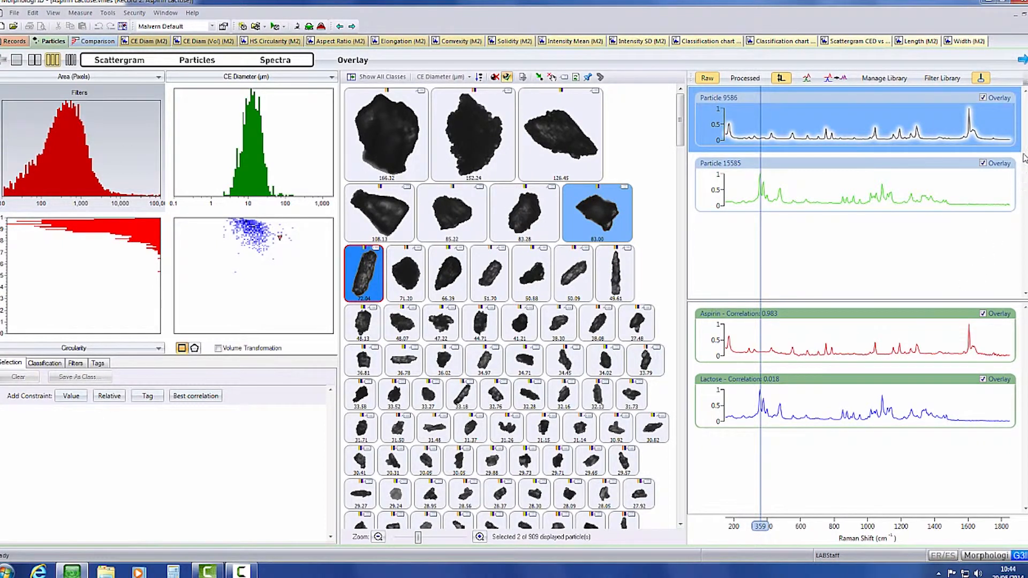
left_click(353, 59)
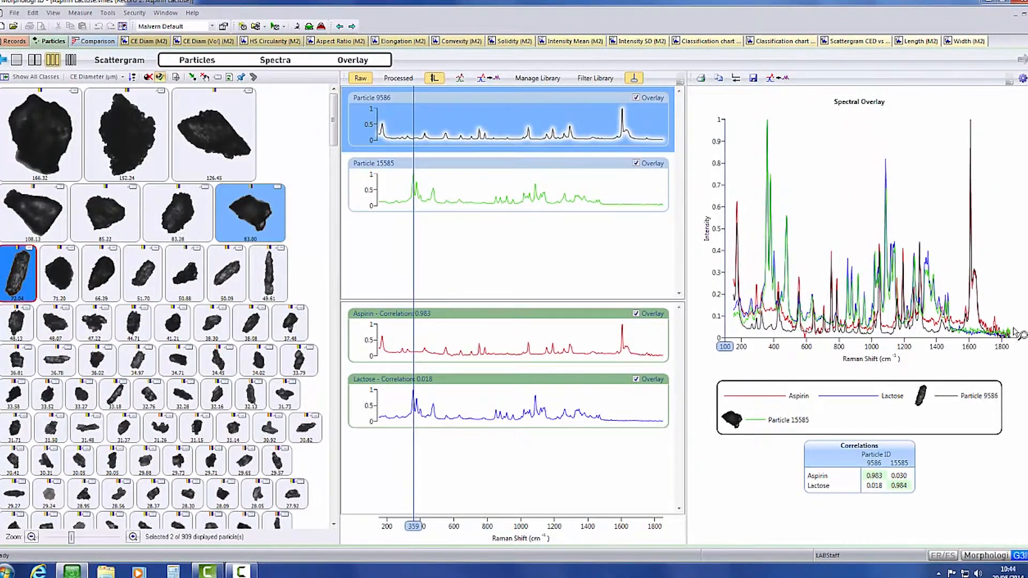
- Mark the aspirin peak near 1615 cm⁻¹, then return to the measurement records list
left_click(976, 395)
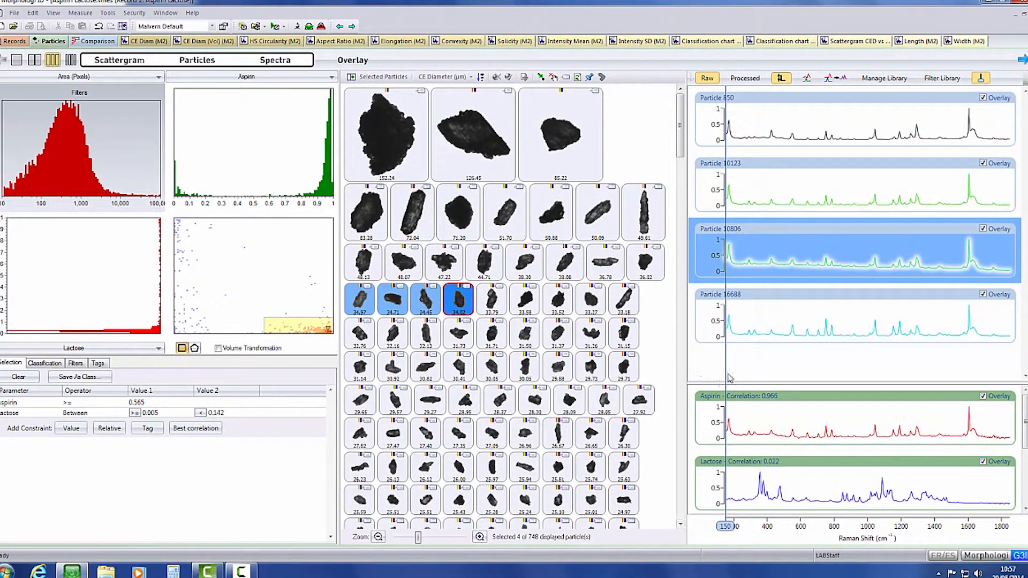
left_click_drag(726, 406, 970, 409)
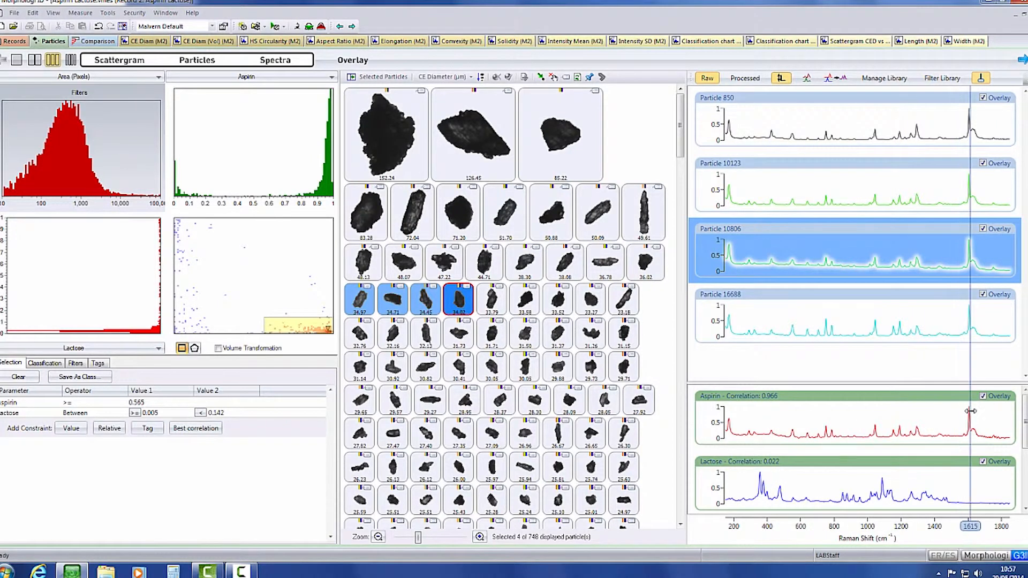
left_click(14, 40)
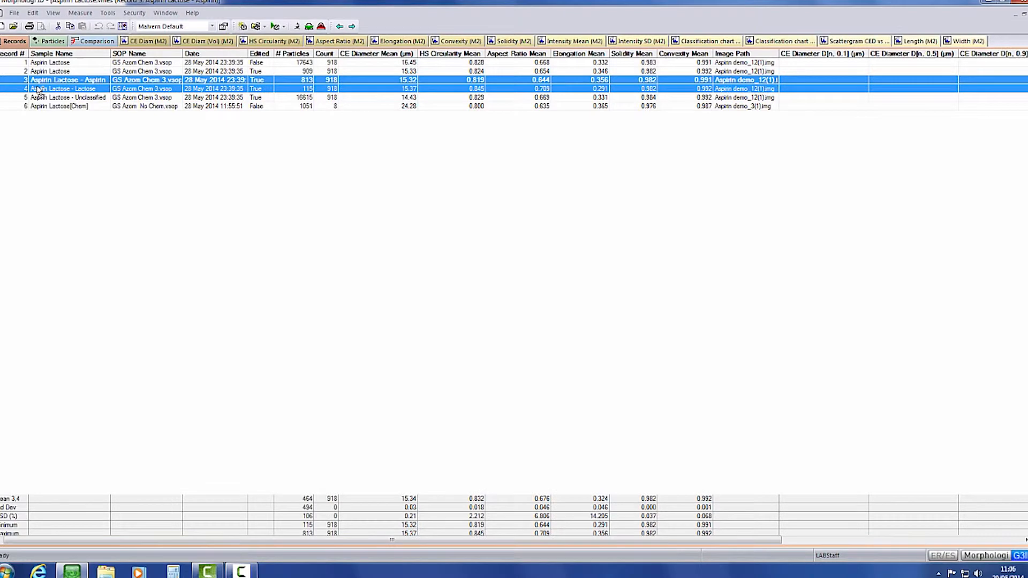
- Open the CE Diam (M2) number distribution report for the aspirin and lactose records
left_click(145, 41)
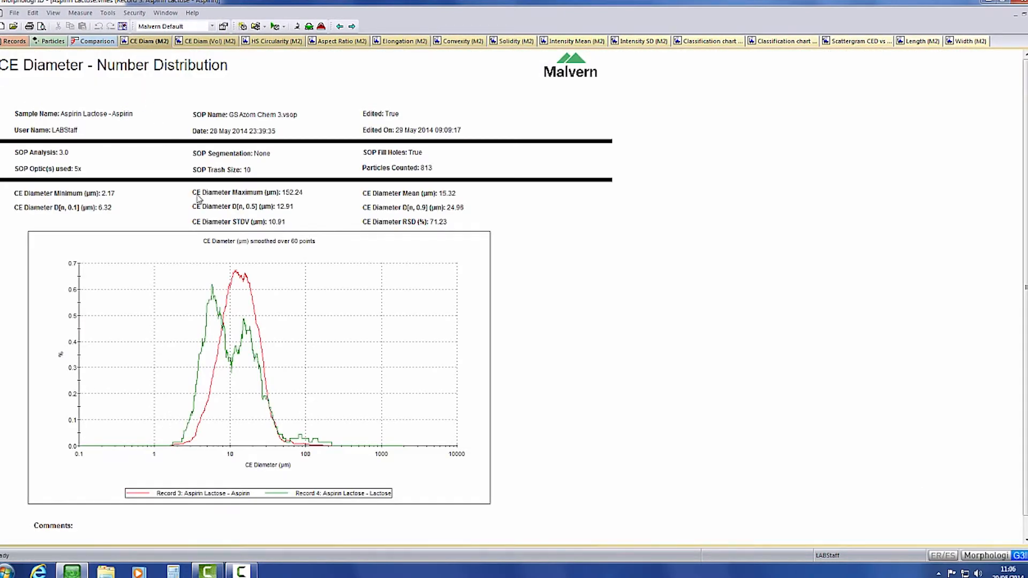
mouse_move(314, 377)
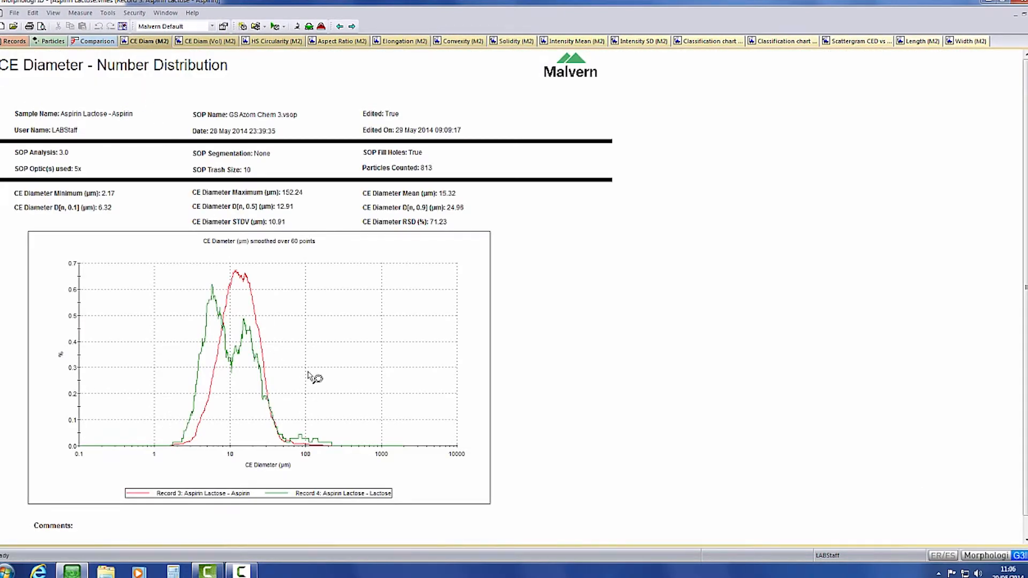